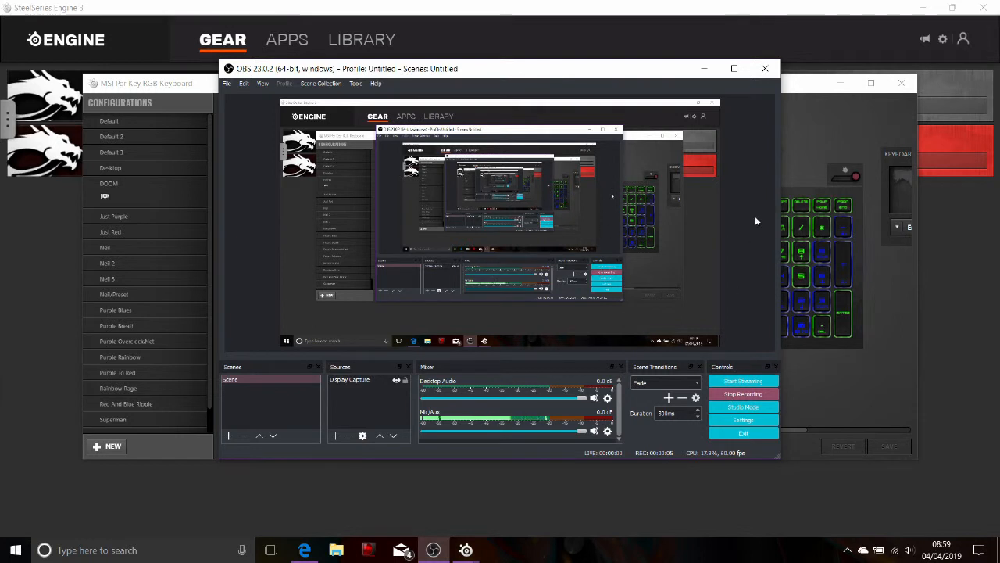
mouse_move(742, 157)
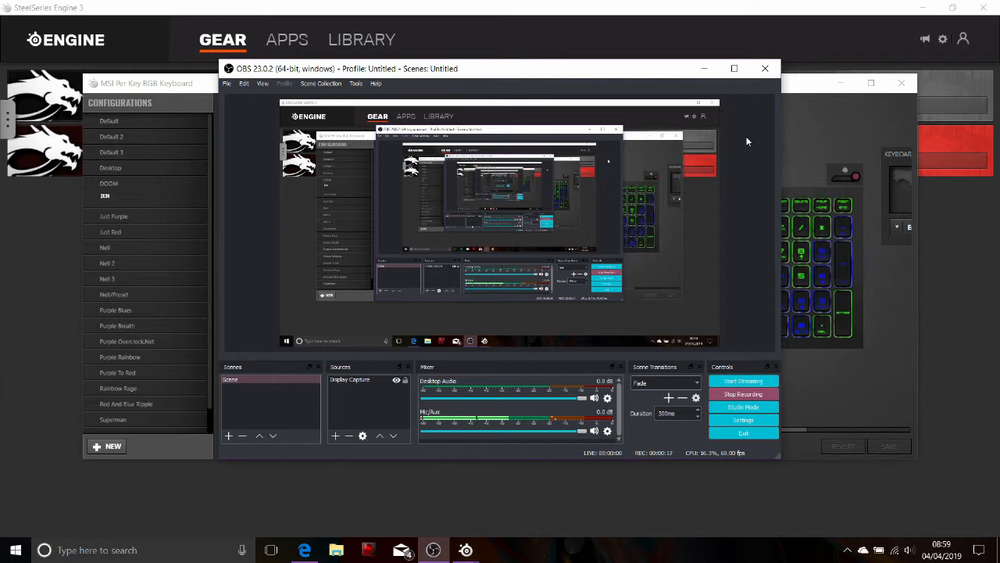
mouse_move(787, 39)
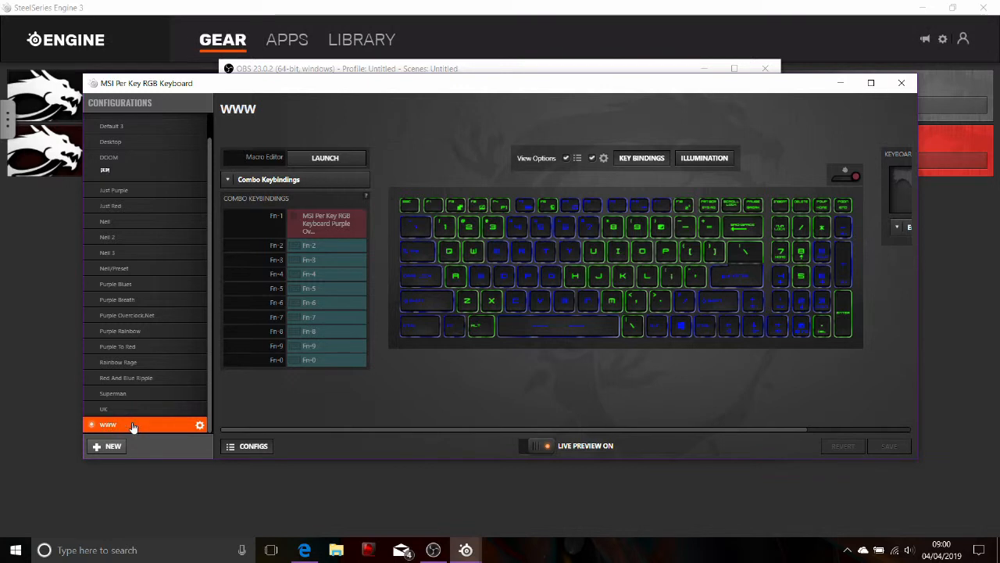
mouse_move(128, 425)
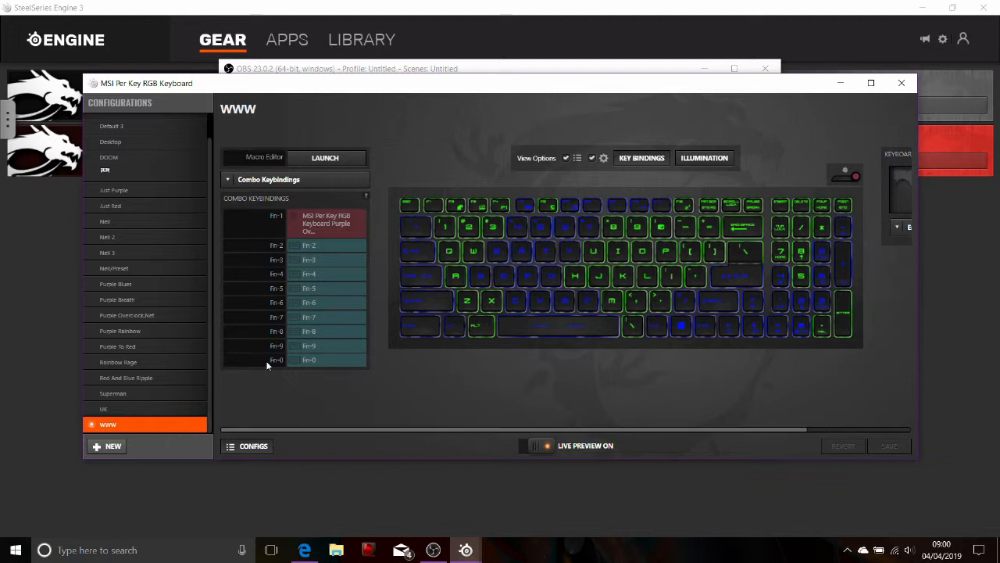
Select Purple Overclock.net in the Configurations list to view its purple lighting and Fn-1 link
left_click(327, 245)
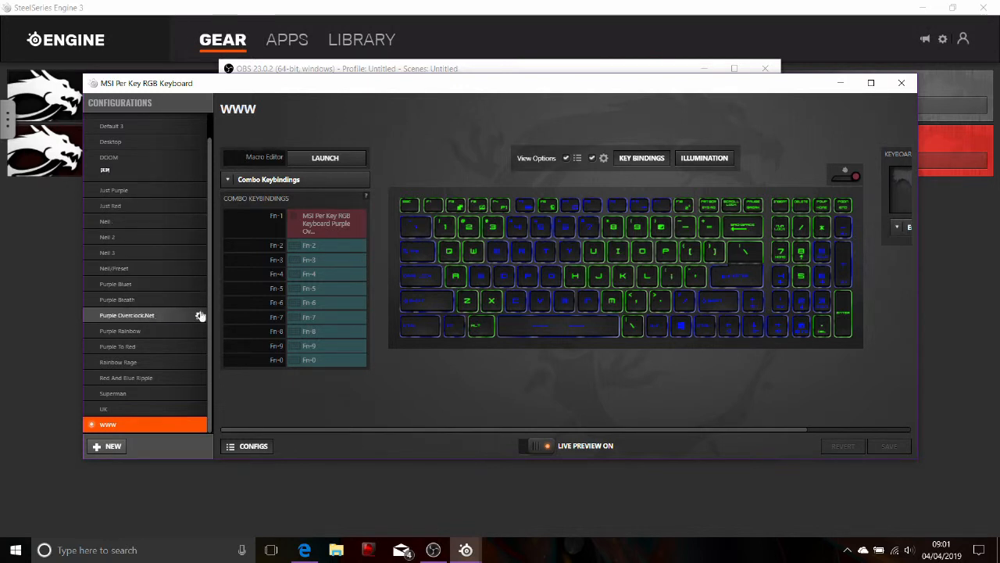
mouse_move(251, 318)
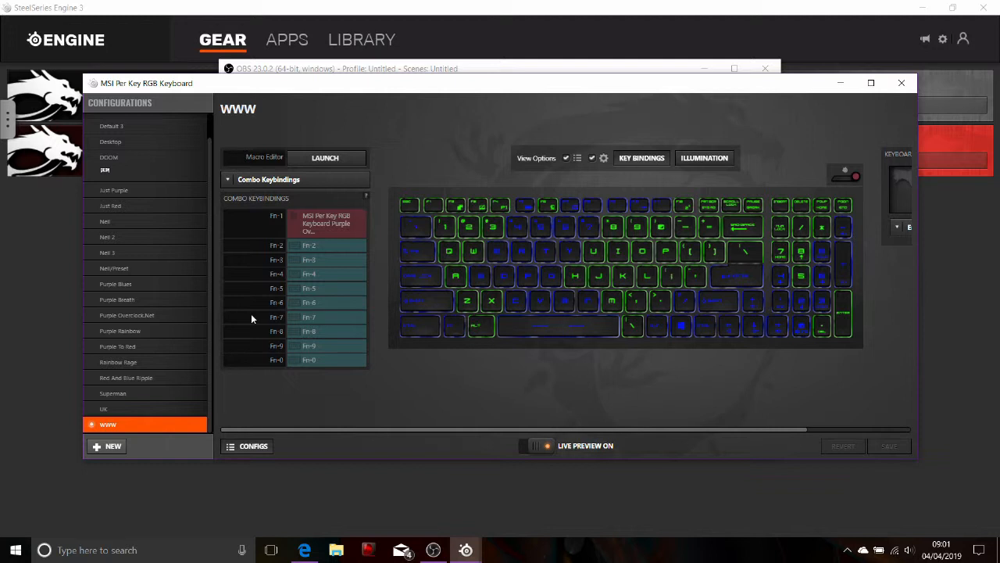
left_click(127, 315)
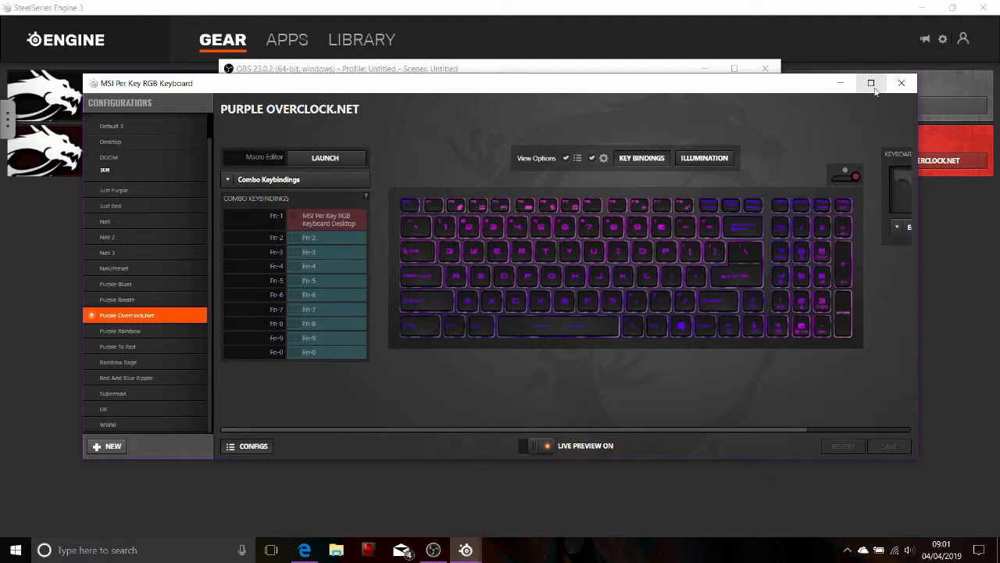
Maximize the keyboard window, then jump via WWW to the red-and-blue Desktop configuration
left_click(870, 83)
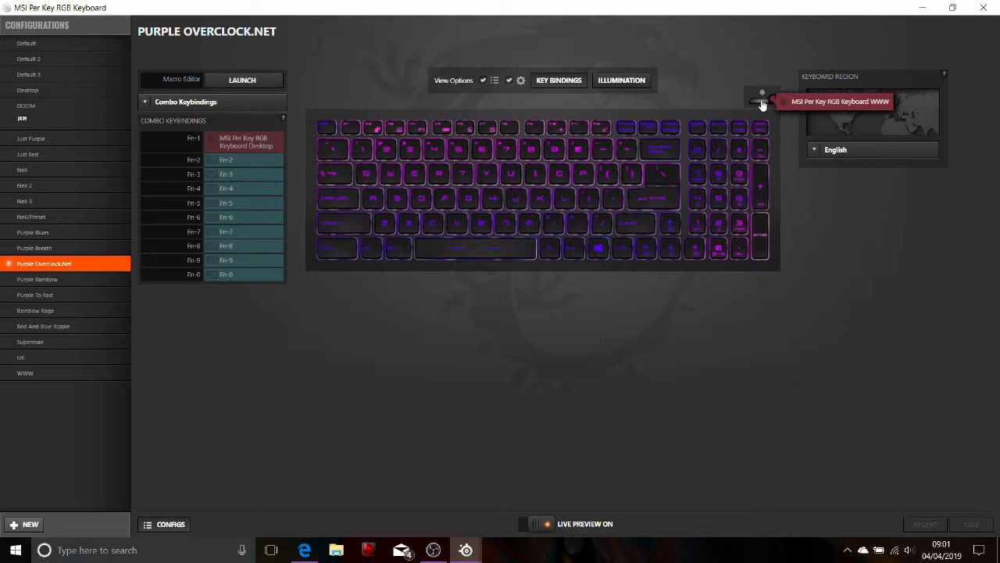
left_click(25, 373)
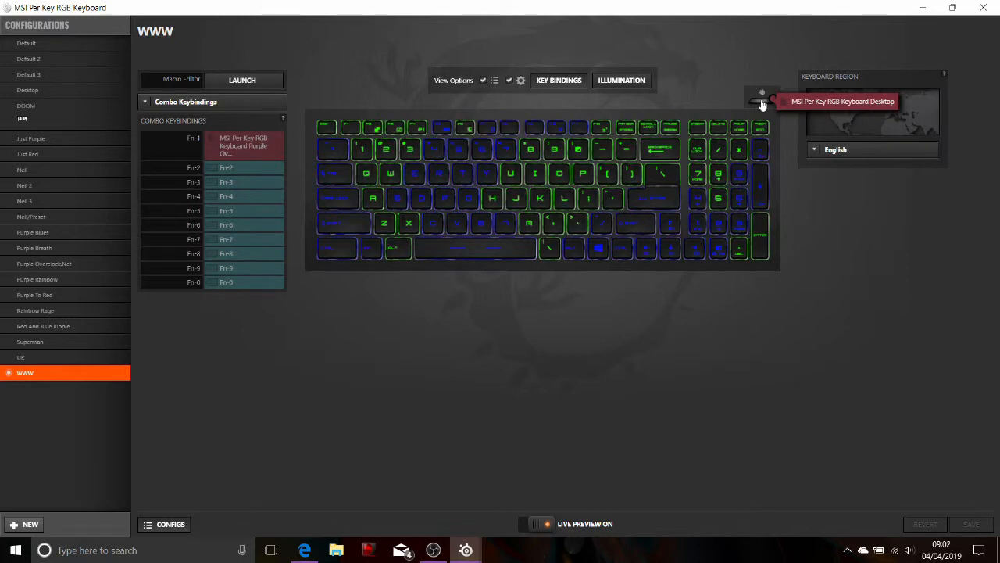
left_click(27, 90)
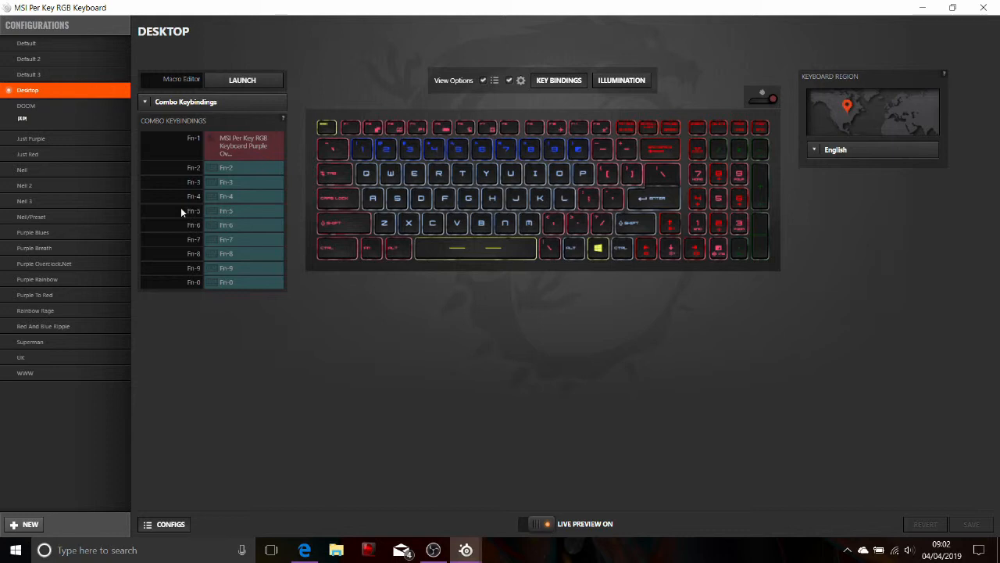
mouse_move(592, 79)
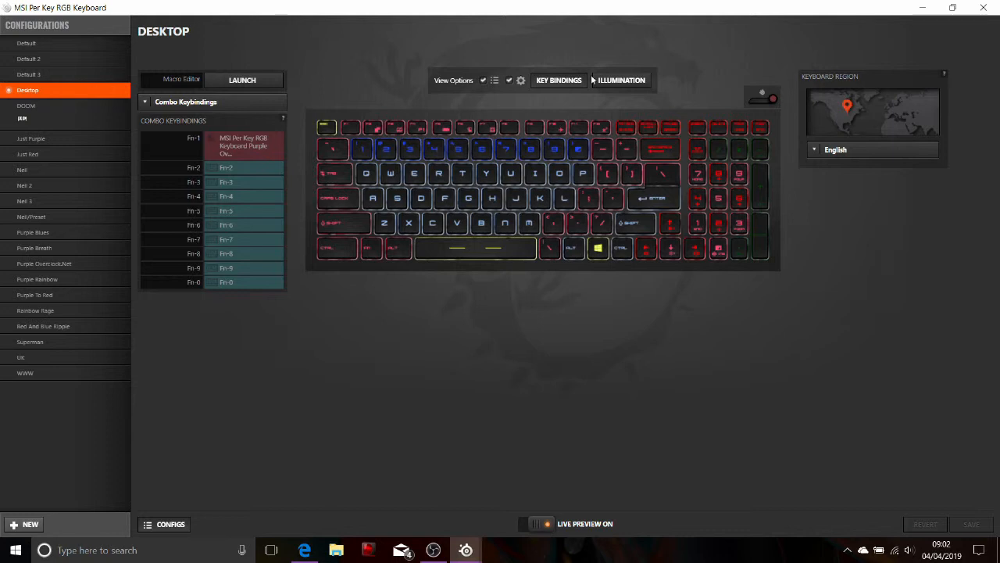
mouse_move(763, 93)
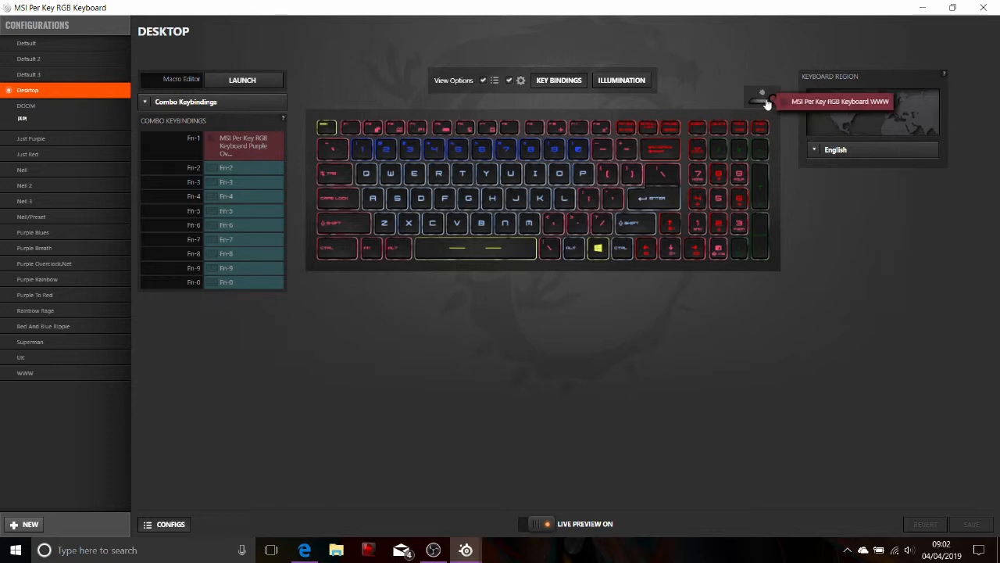
mouse_move(763, 105)
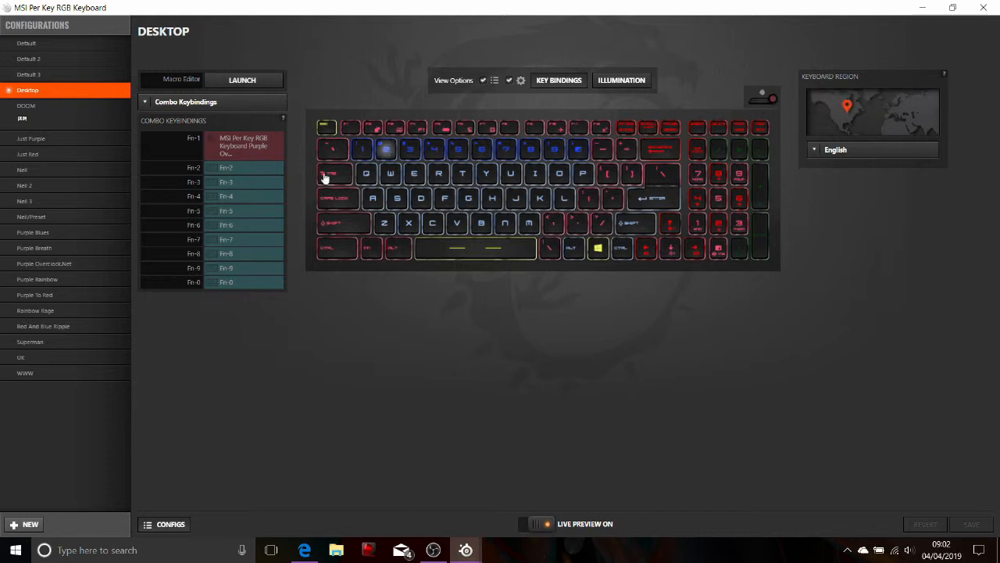
mouse_move(67, 202)
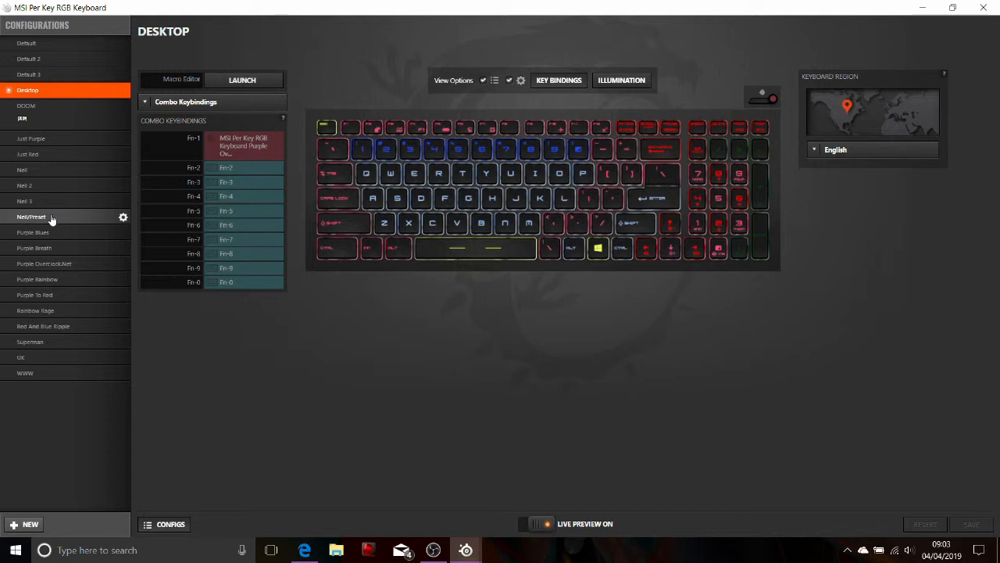
mouse_move(31, 138)
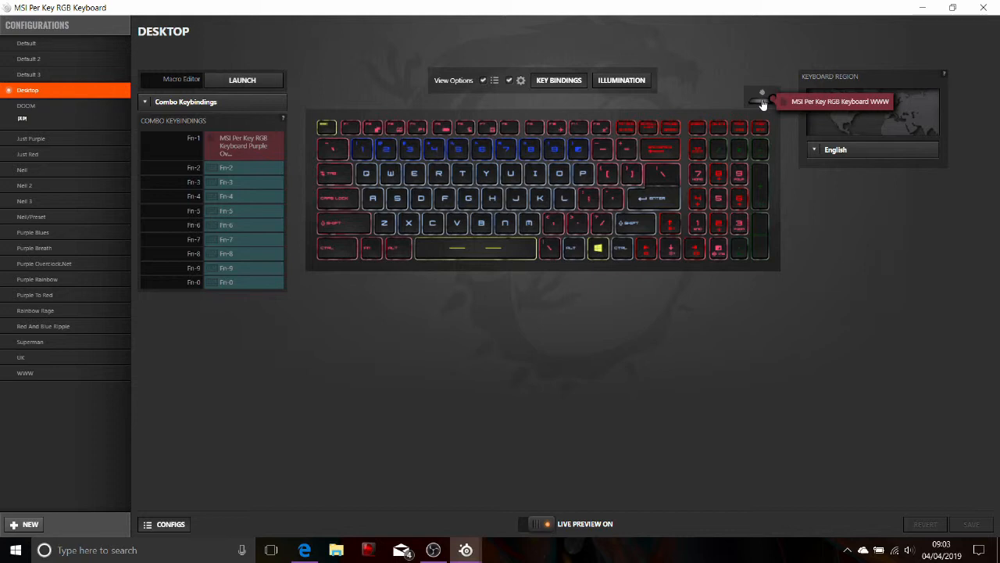
left_click(227, 167)
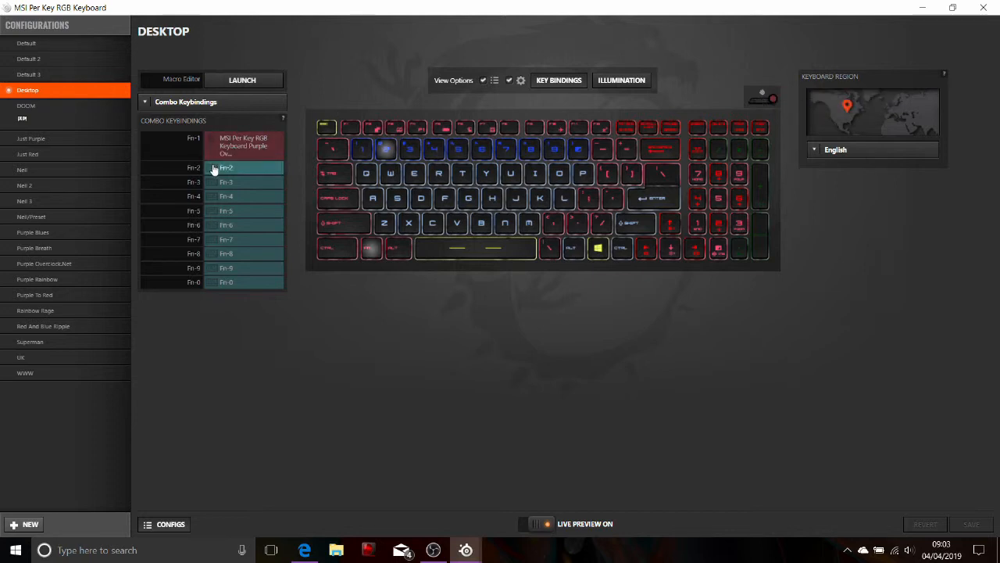
Set Fn-2 to launch a configuration and expand the second MSI Per Key RGB Keyboard entry
left_click(225, 167)
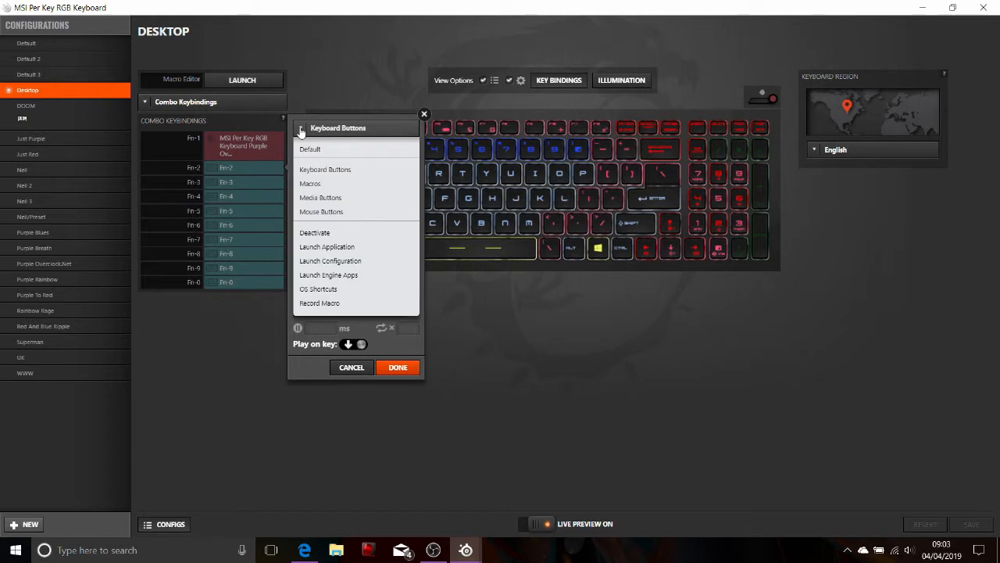
mouse_move(321, 212)
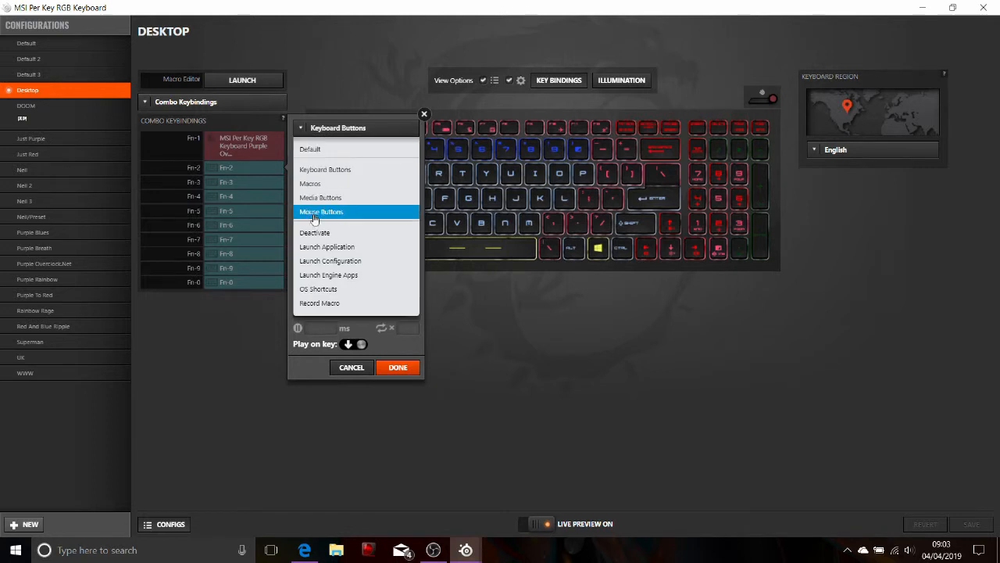
mouse_move(330, 261)
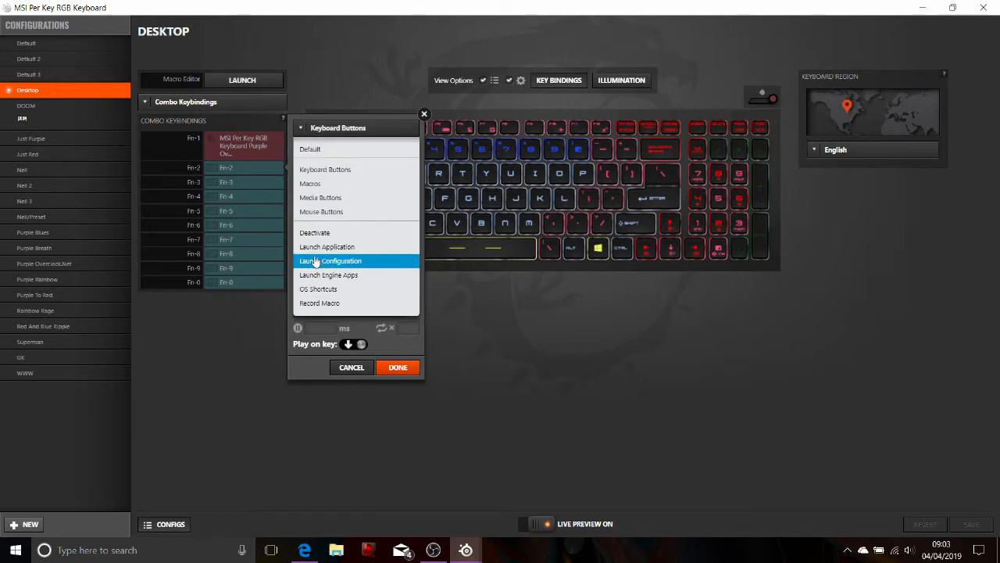
left_click(329, 260)
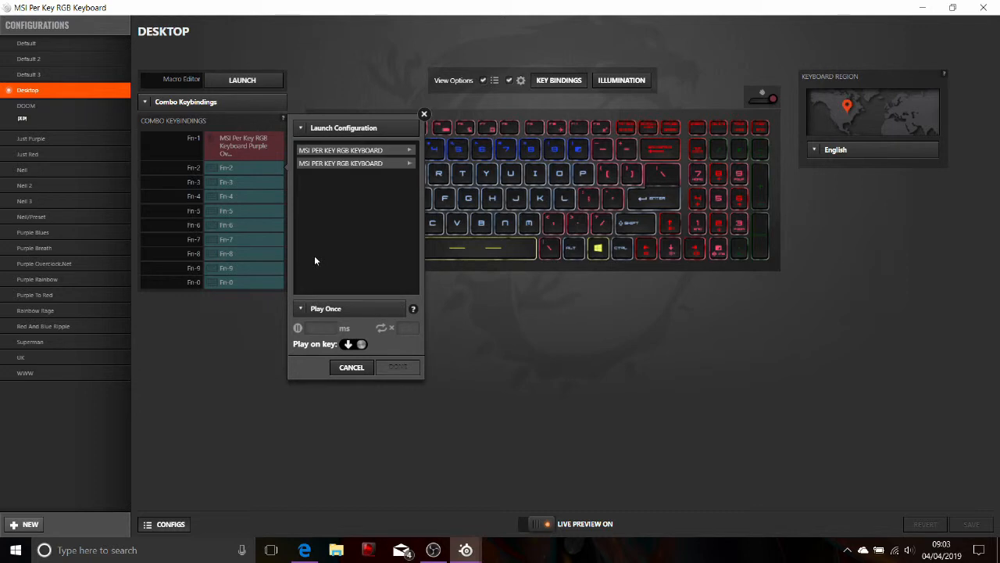
mouse_move(410, 168)
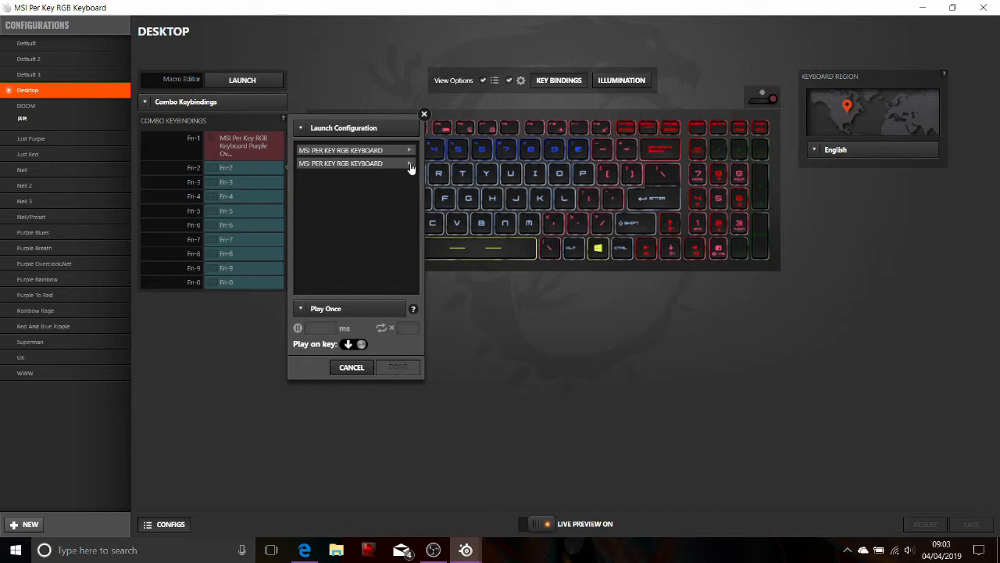
left_click(406, 163)
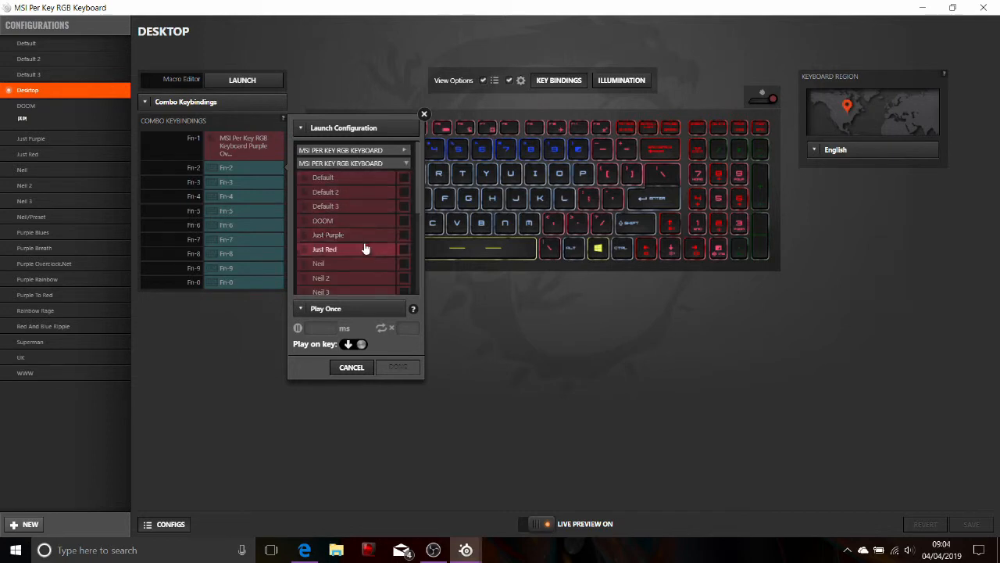
Choose Neil/Preset as the configuration Fn-2 launches and confirm with Done
scroll("down", 3)
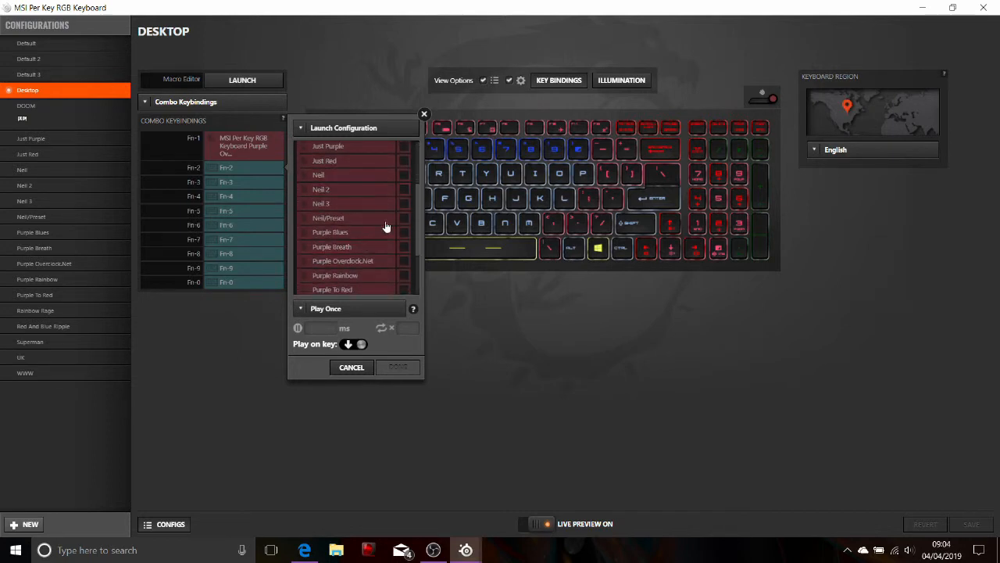
left_click(329, 217)
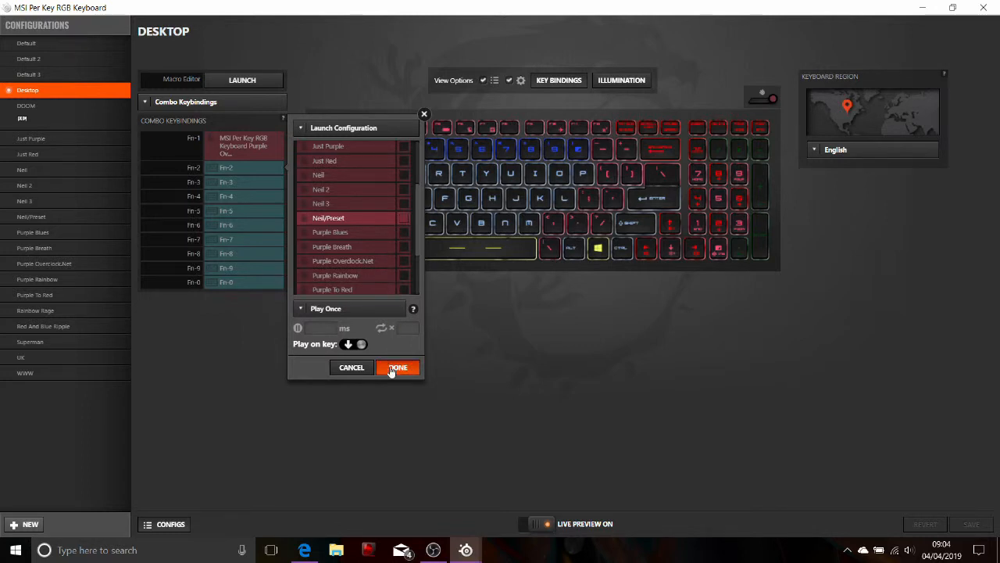
left_click(398, 368)
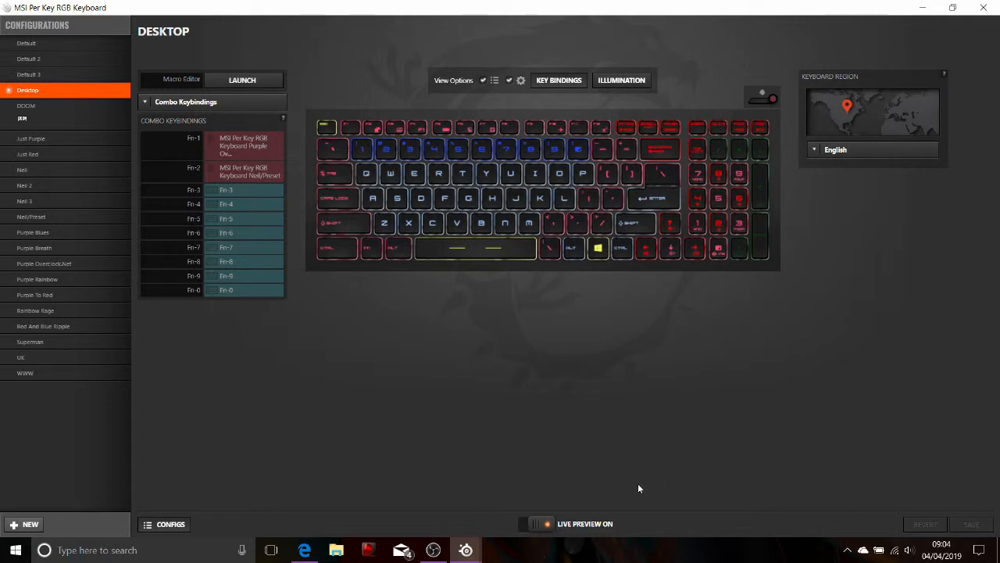
mouse_move(617, 491)
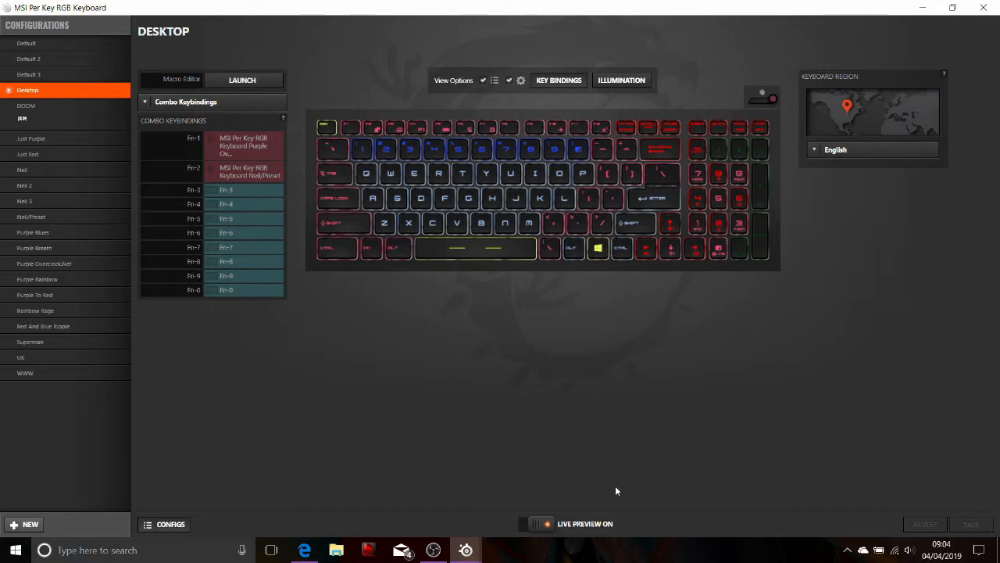
Switch to the rainbow-lit Neil/Preset configuration, as Fn+2 triggers
left_click(31, 217)
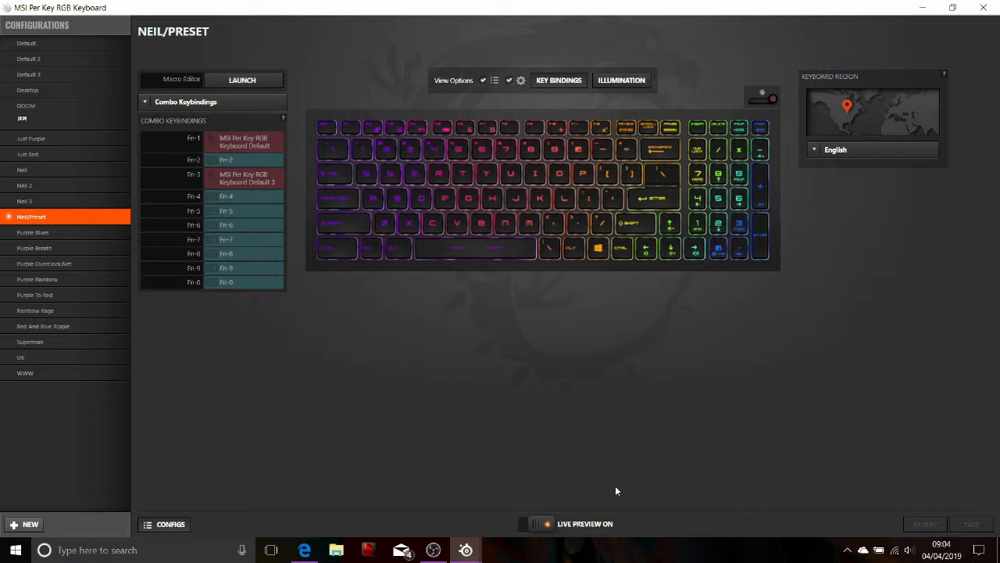
mouse_move(510, 495)
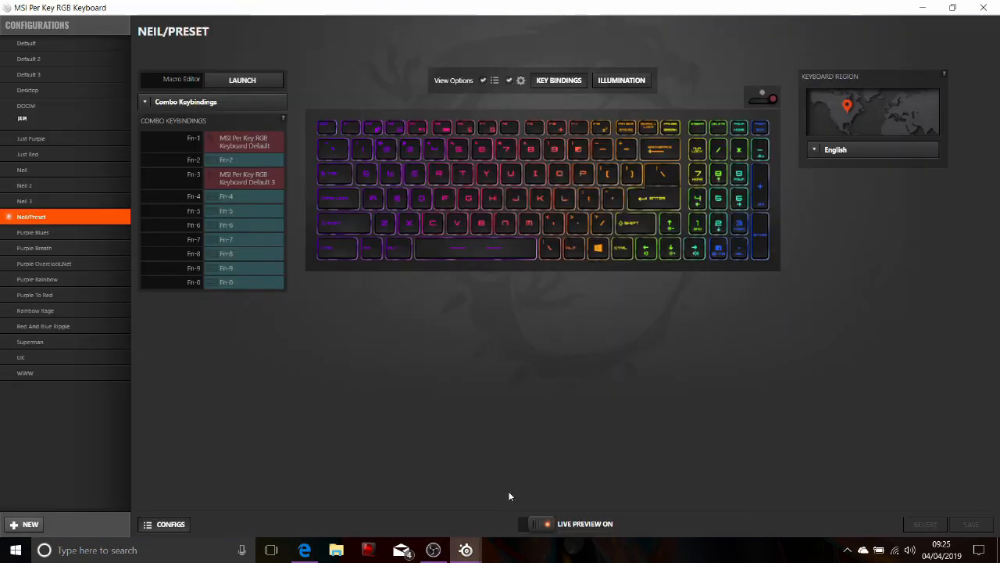
mouse_move(415, 371)
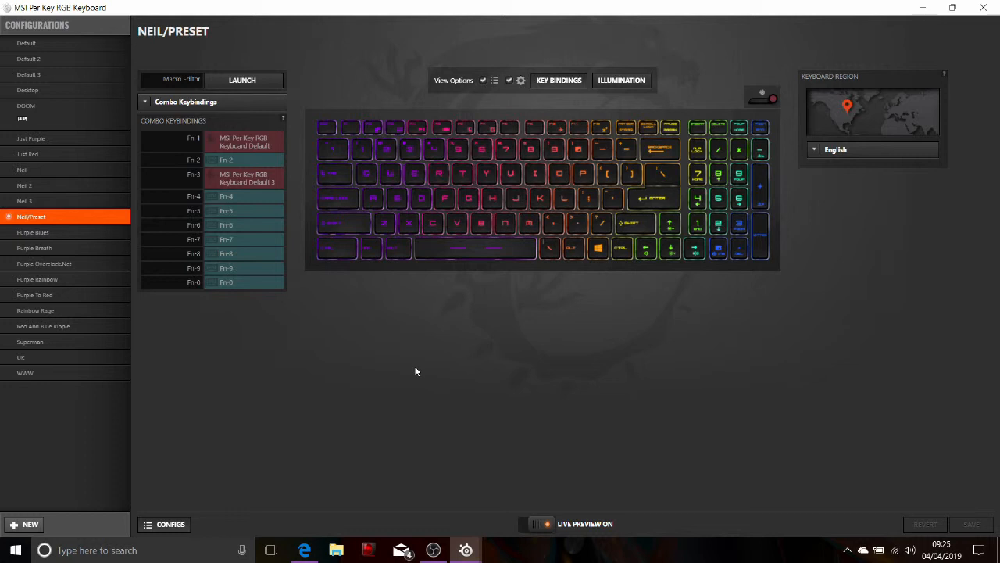
mouse_move(748, 100)
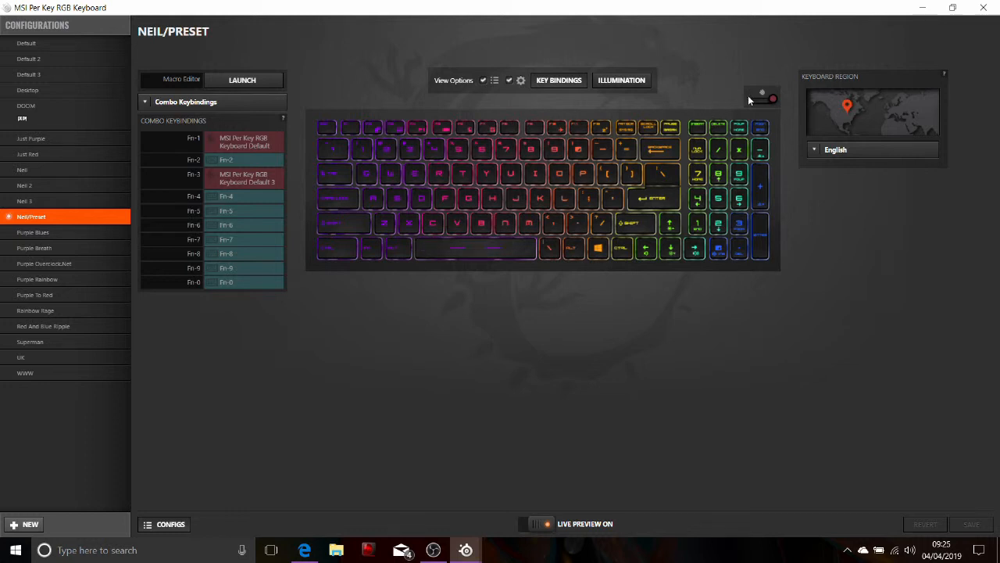
mouse_move(762, 93)
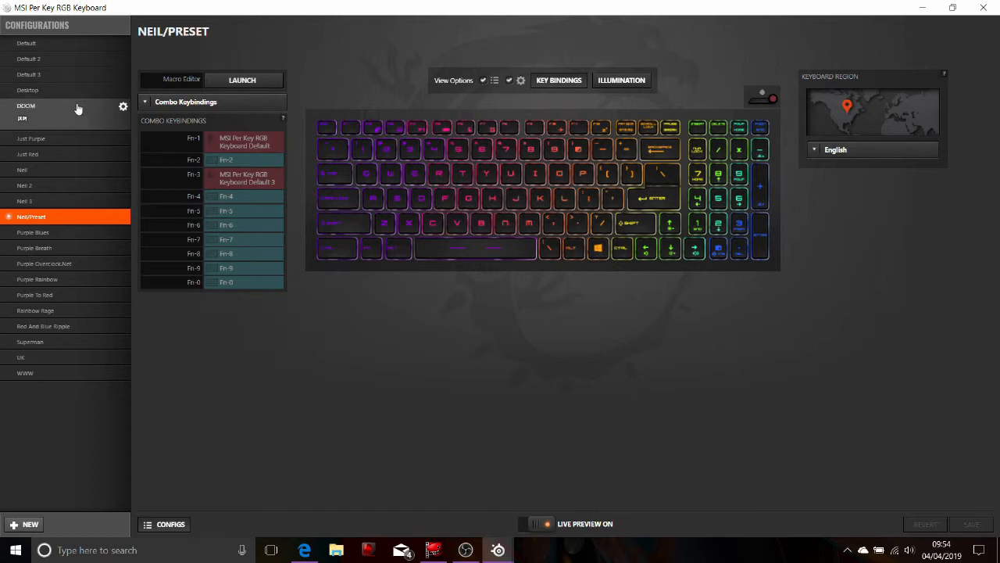
mouse_move(77, 174)
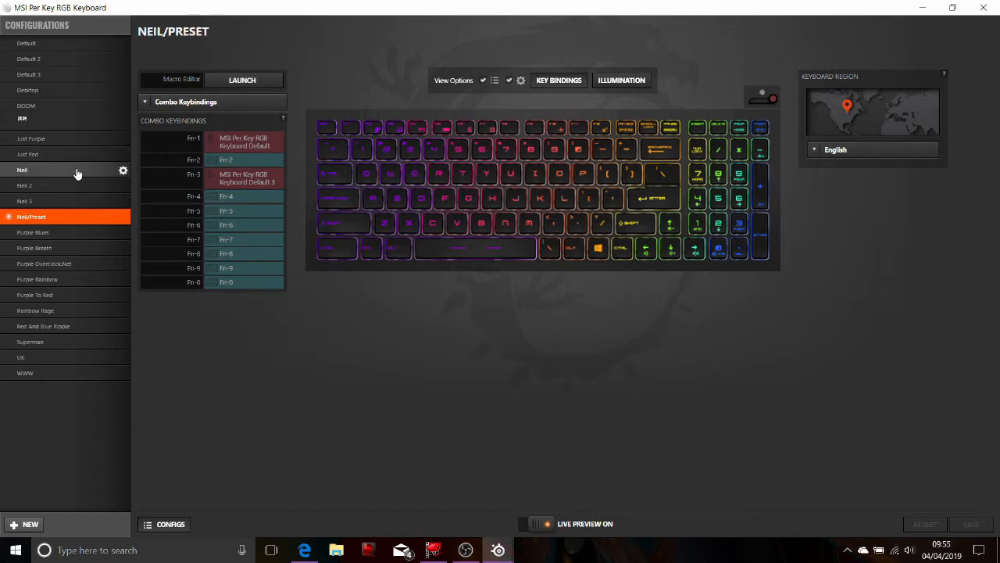
mouse_move(86, 263)
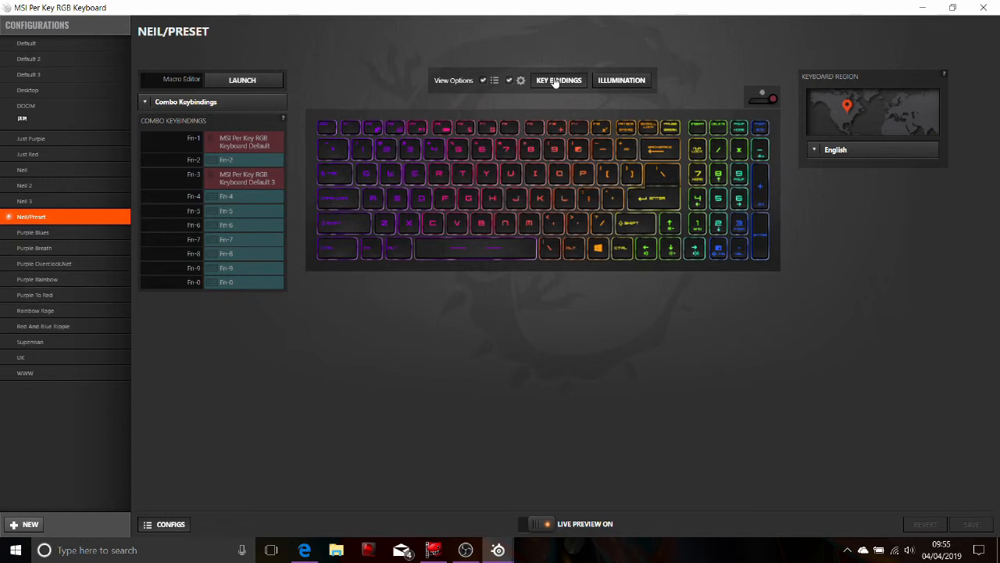
mouse_move(761, 94)
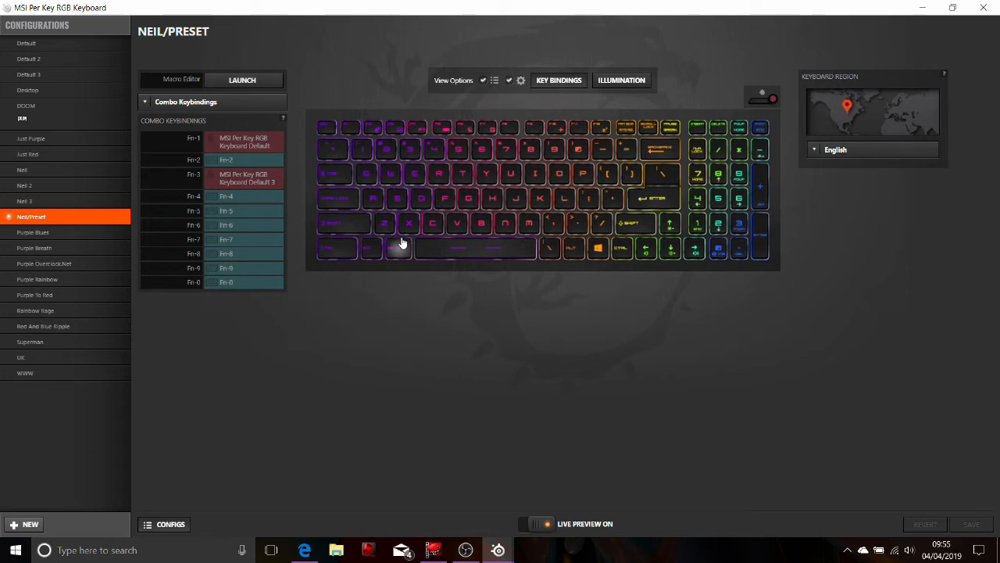
mouse_move(491, 305)
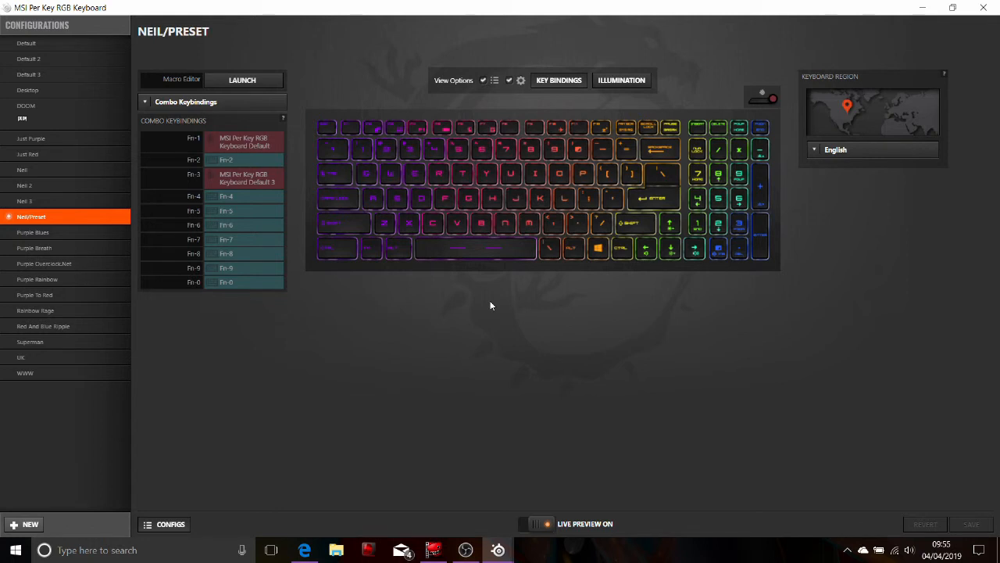
mouse_move(648, 405)
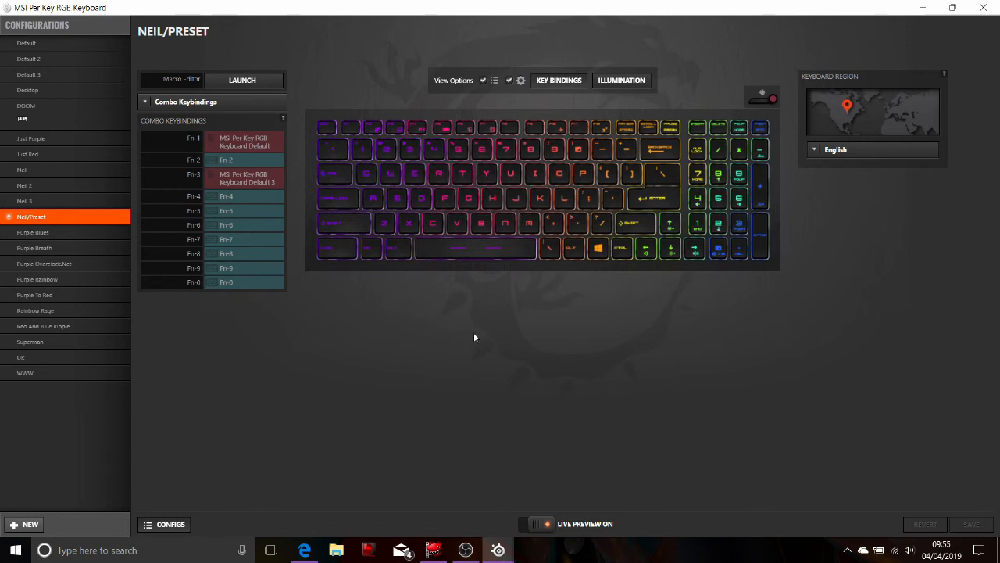
mouse_move(715, 436)
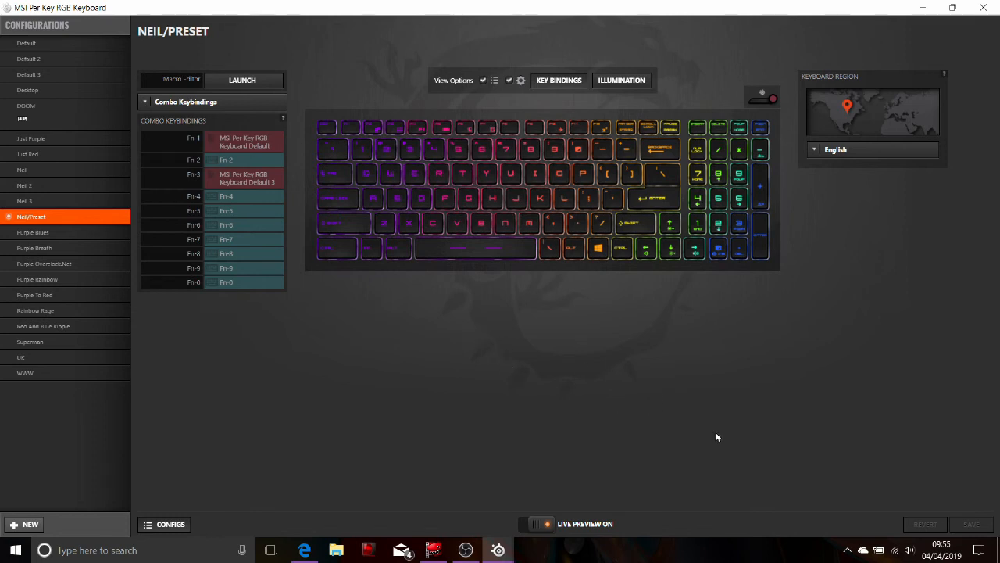